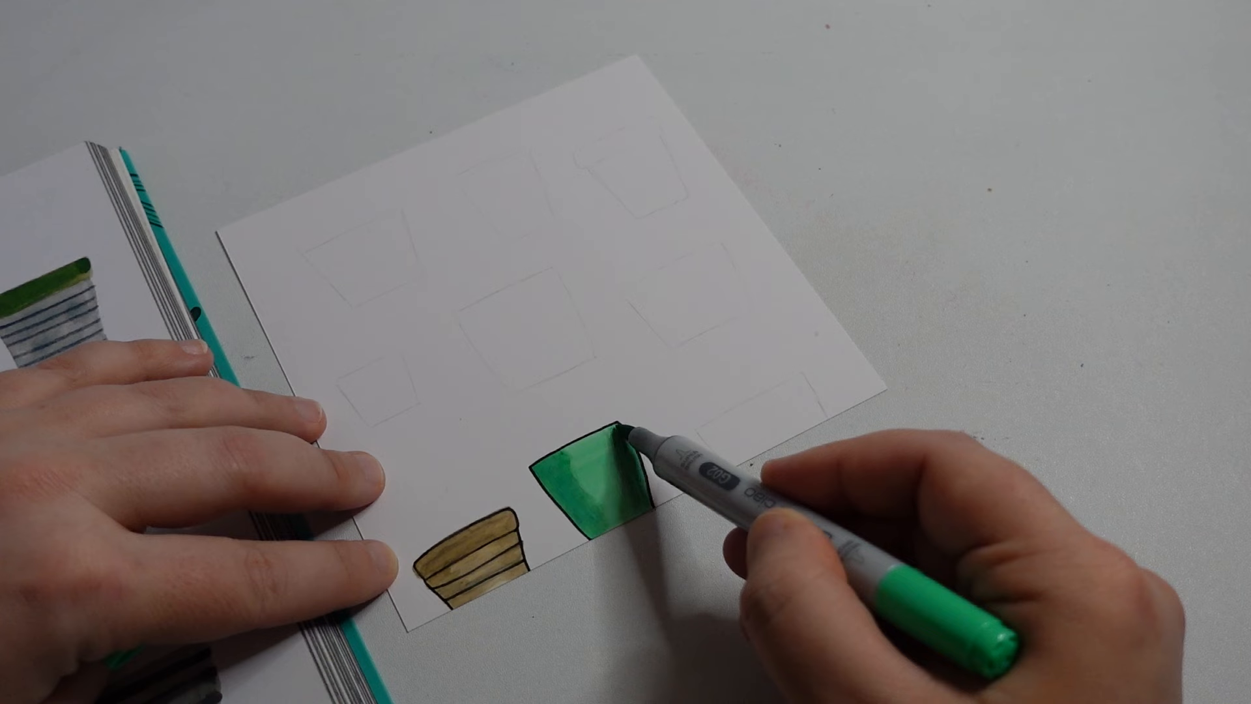
mouse_move(623, 471)
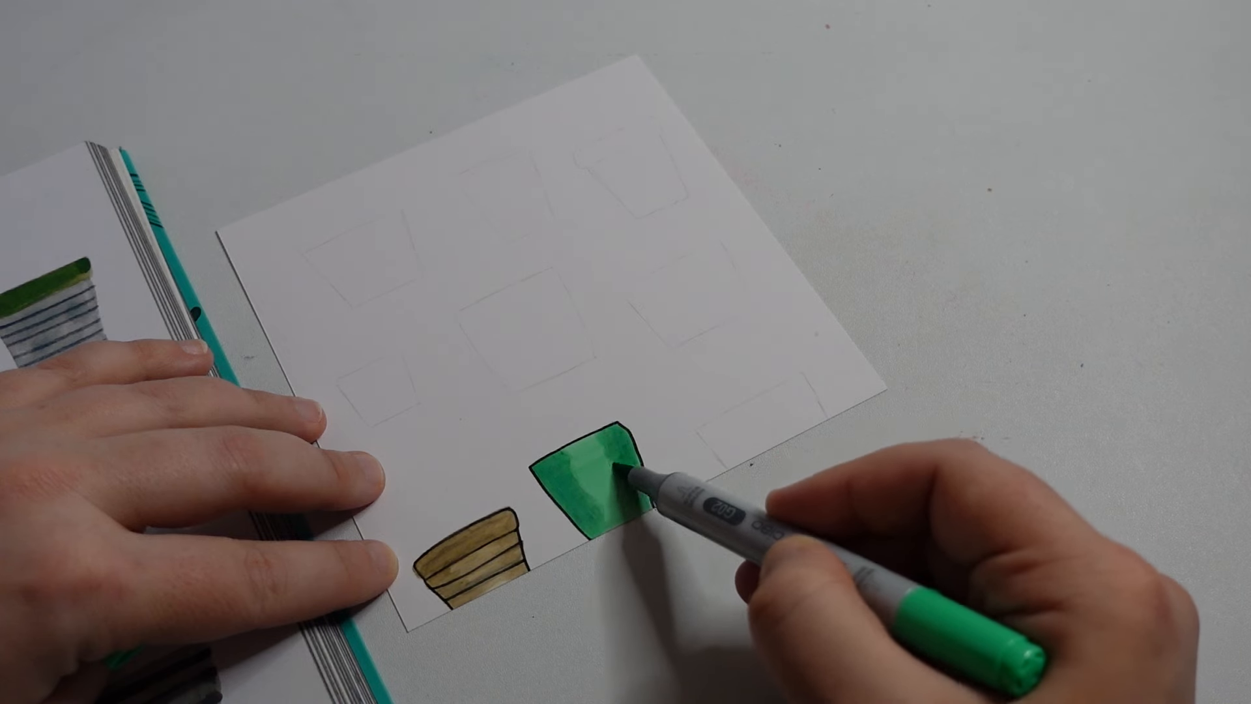